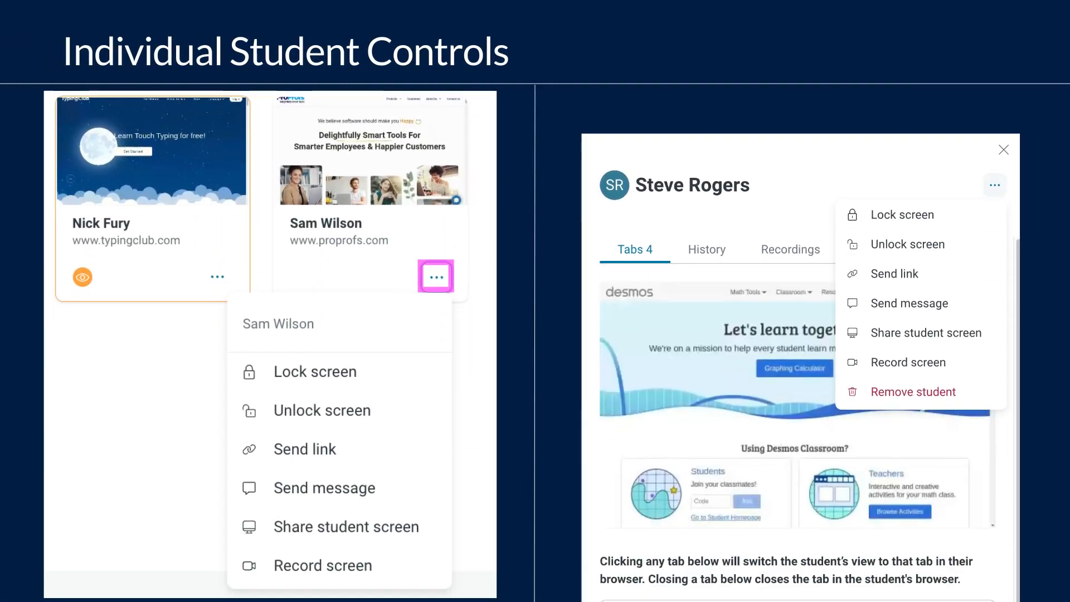
- Close Sam Wilson's blank New Tab so only three open tabs remain
{"action": "scroll", "scroll_direction": "down", "scroll_amount": 3}
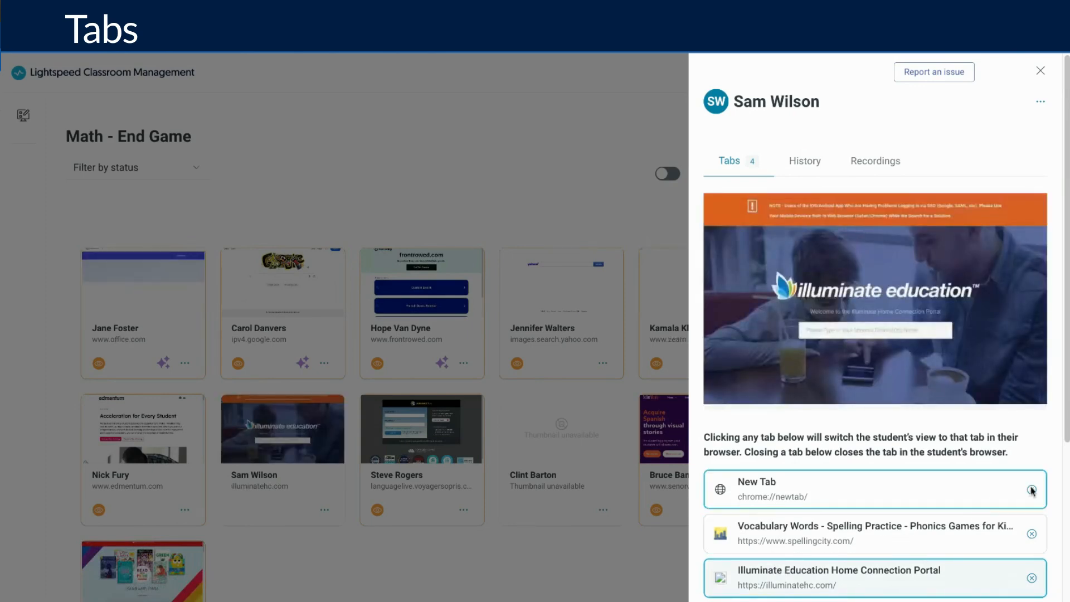
{"action": "left_click", "coordinate": [1032, 491]}
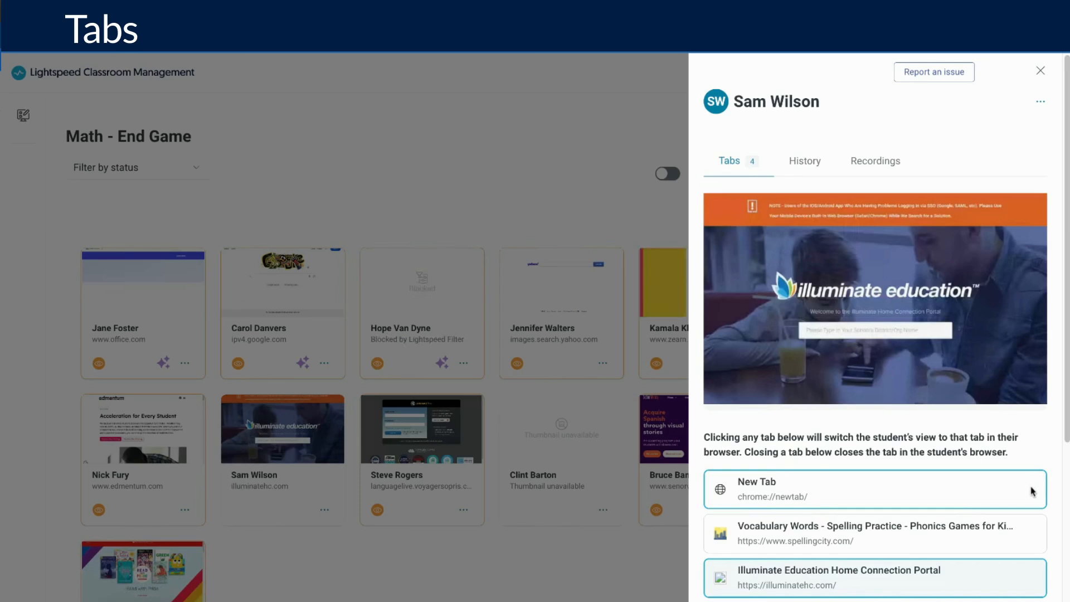
{"action": "left_click", "coordinate": [1032, 489]}
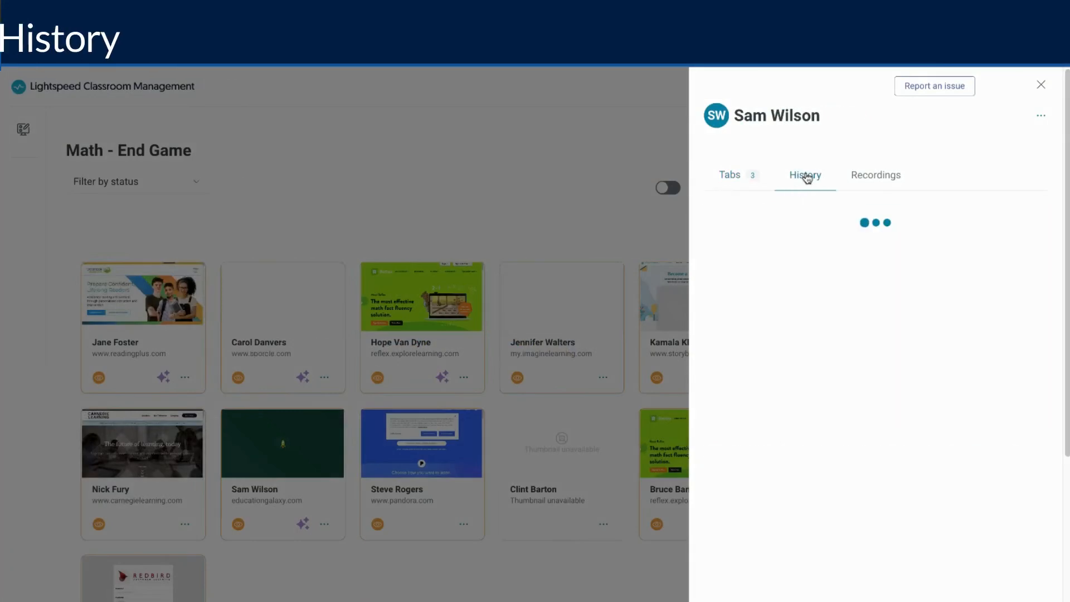
{"action": "left_click", "coordinate": [805, 175]}
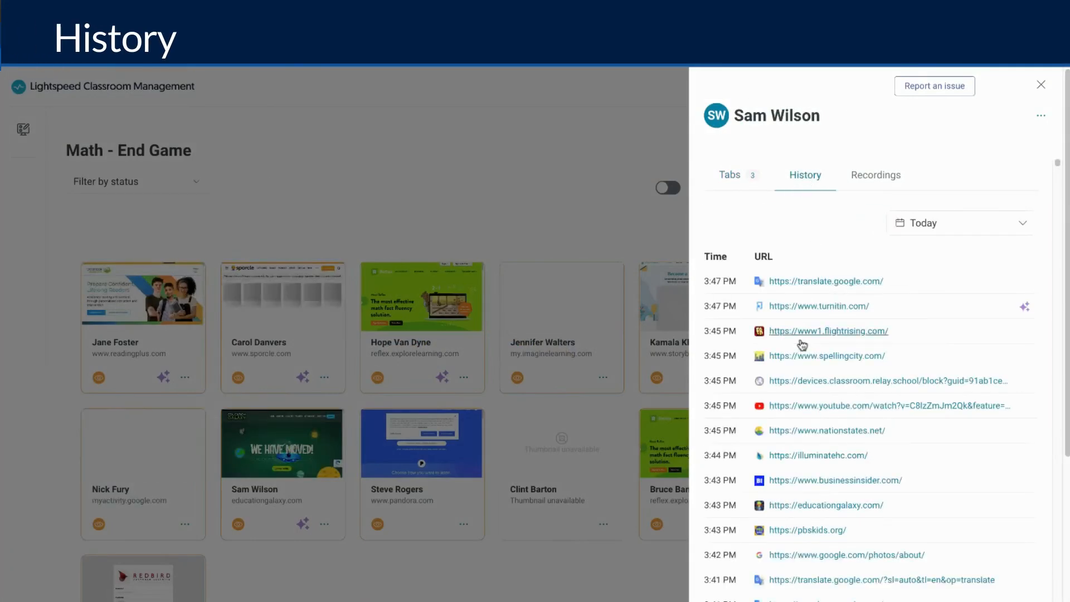
{"action": "scroll", "scroll_direction": "down", "scroll_amount": 3}
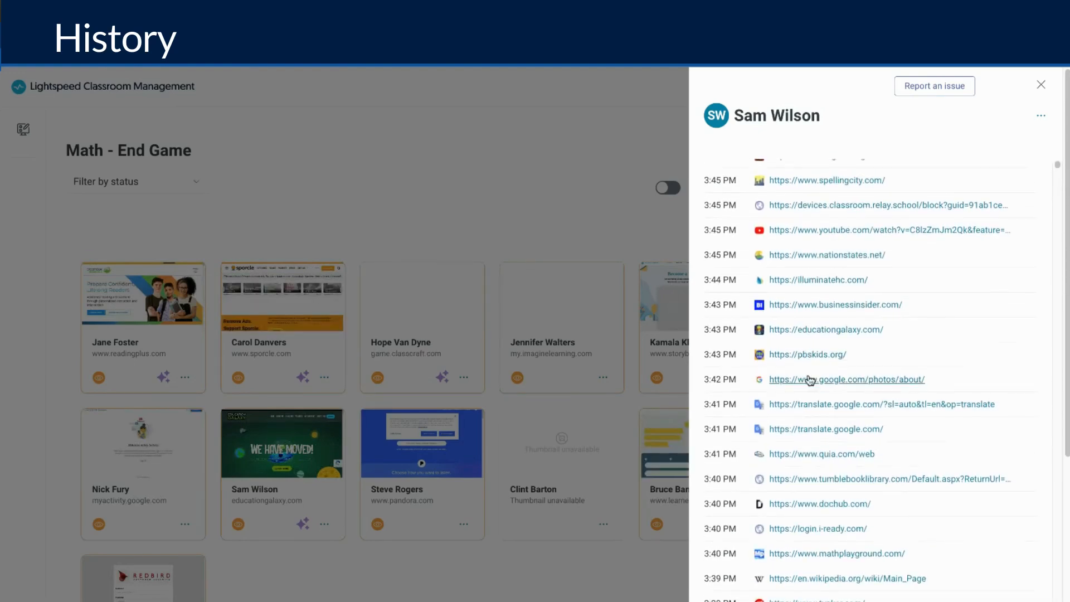
{"action": "left_click", "coordinate": [959, 222]}
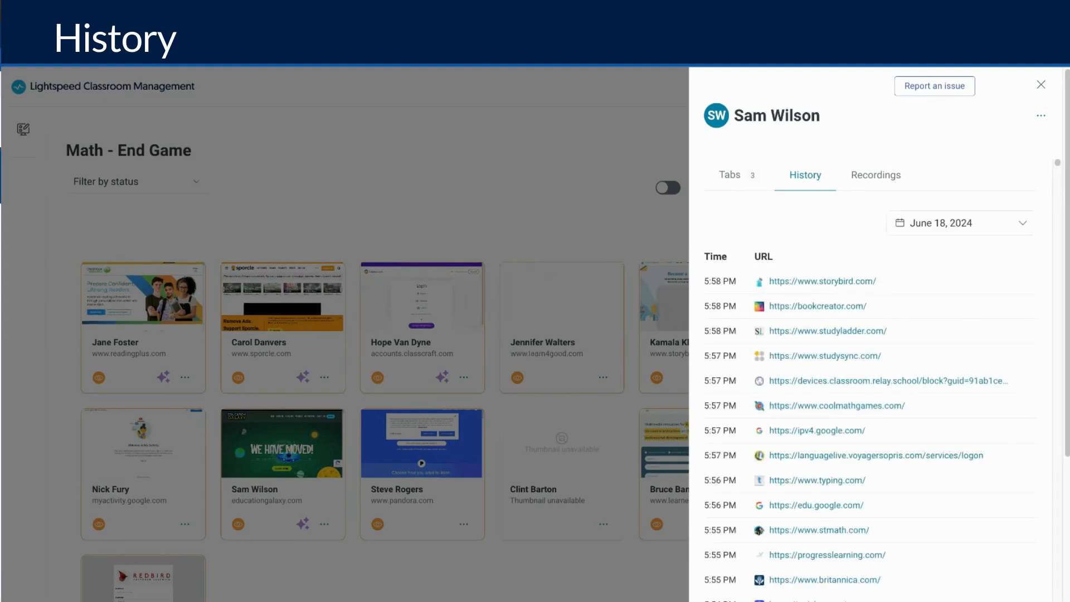
{"action": "left_click", "coordinate": [958, 224]}
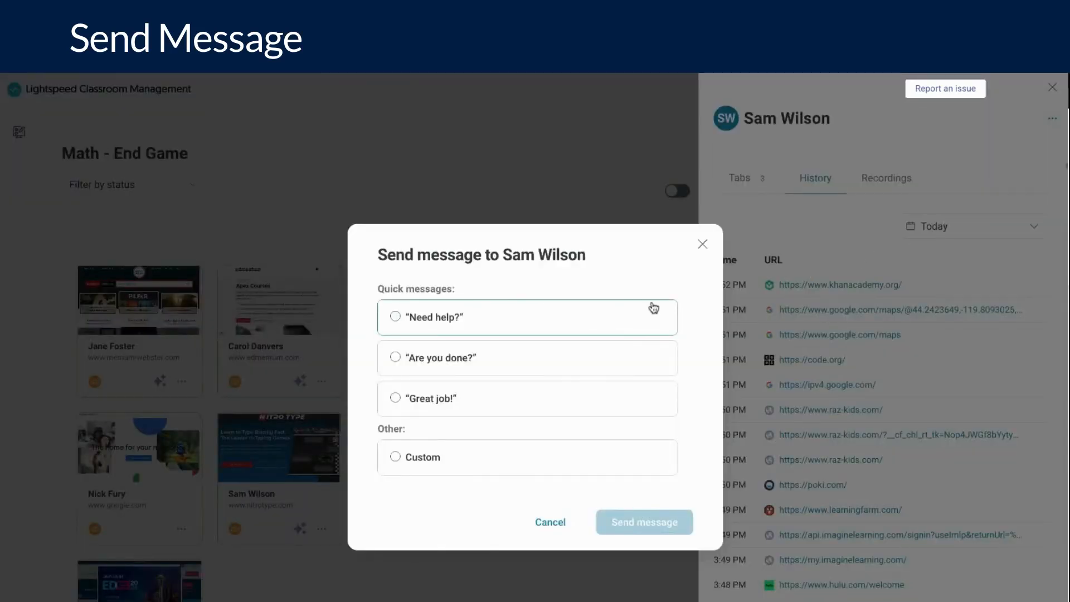
{"action": "mouse_move", "coordinate": [670, 298]}
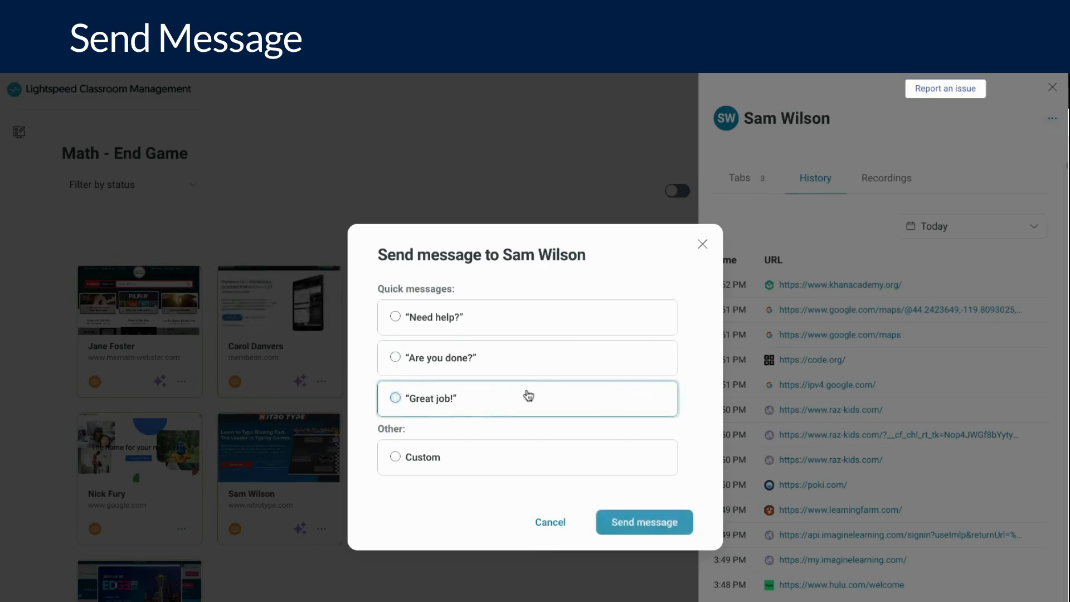
{"action": "left_click", "coordinate": [395, 399]}
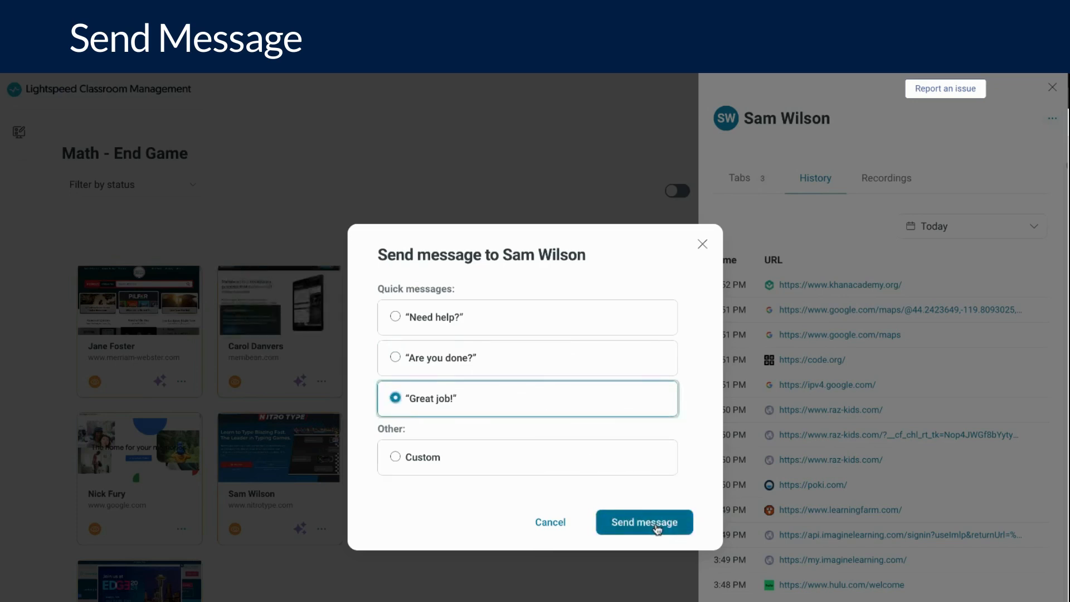
{"action": "left_click", "coordinate": [644, 522]}
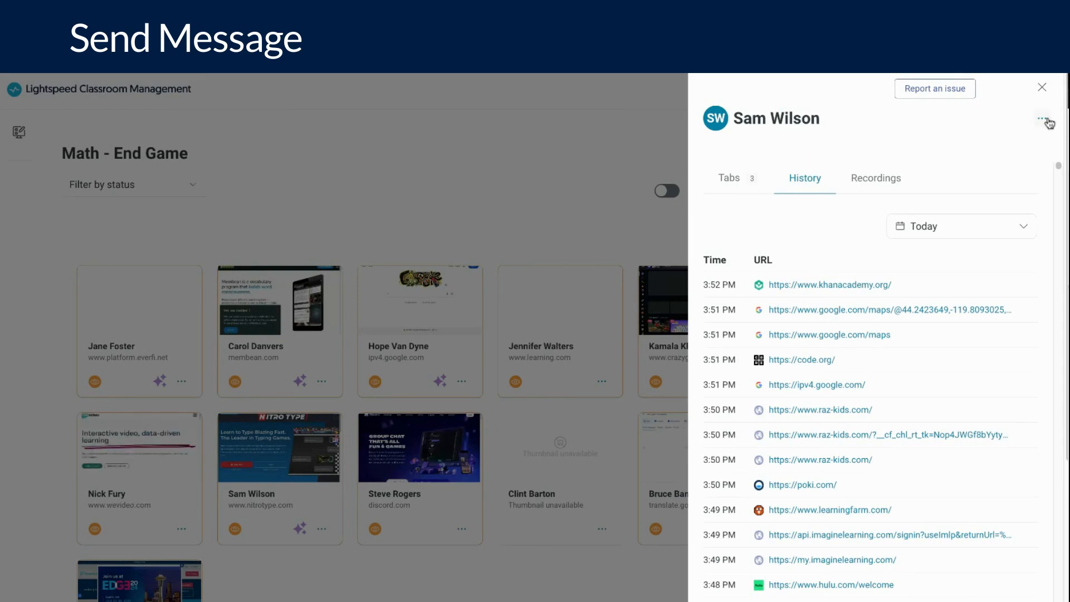
{"action": "left_click", "coordinate": [1049, 122]}
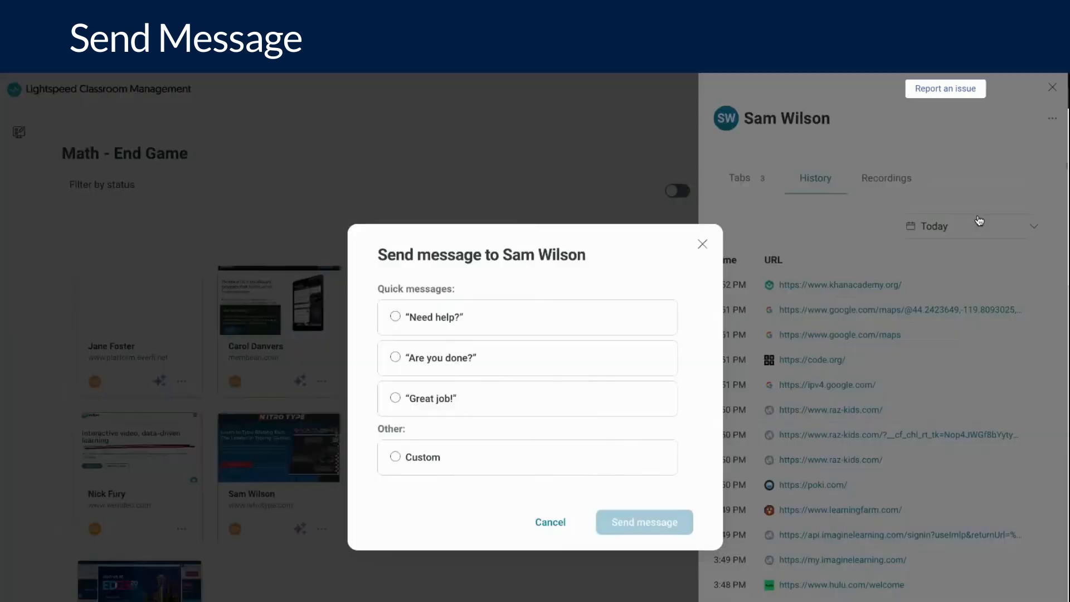
{"action": "left_click", "coordinate": [395, 457]}
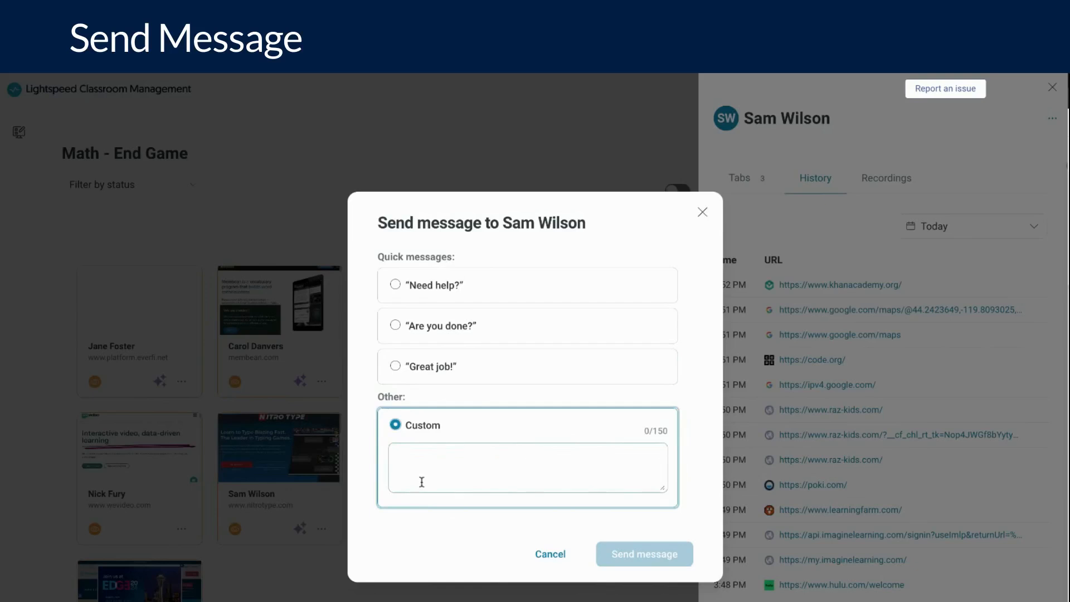
{"action": "left_click", "coordinate": [525, 468]}
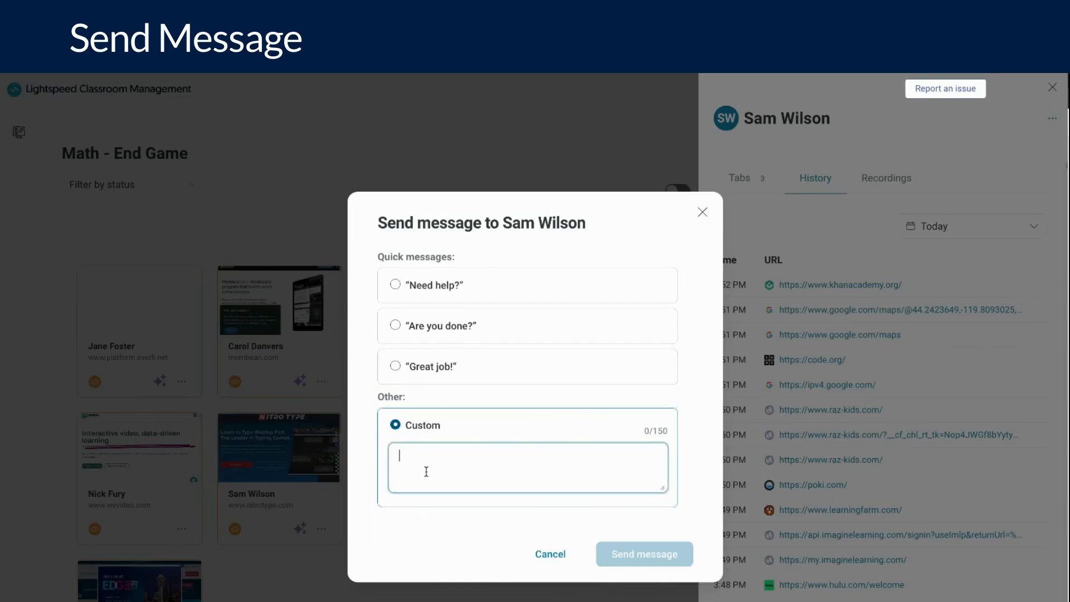
{"action": "type", "text": "Please come see me at my desk."}
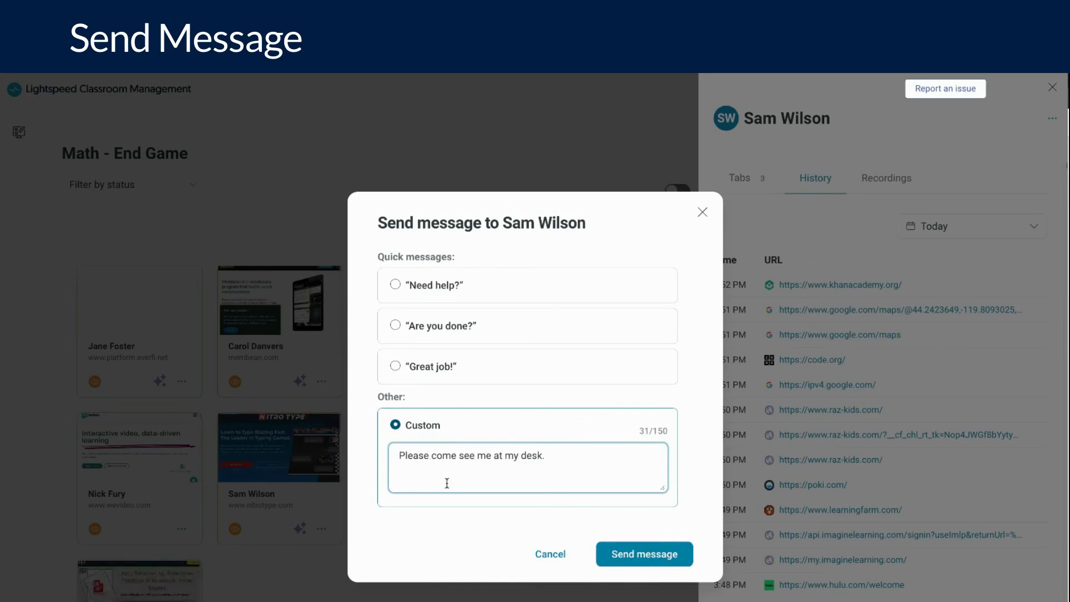
{"action": "mouse_move", "coordinate": [601, 548]}
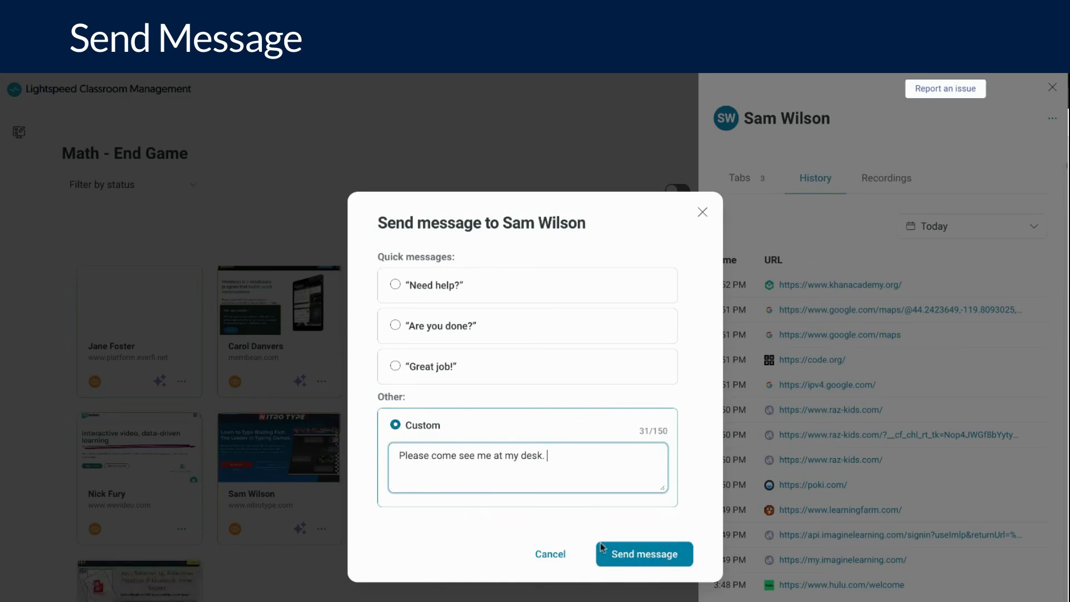
{"action": "left_click", "coordinate": [643, 554]}
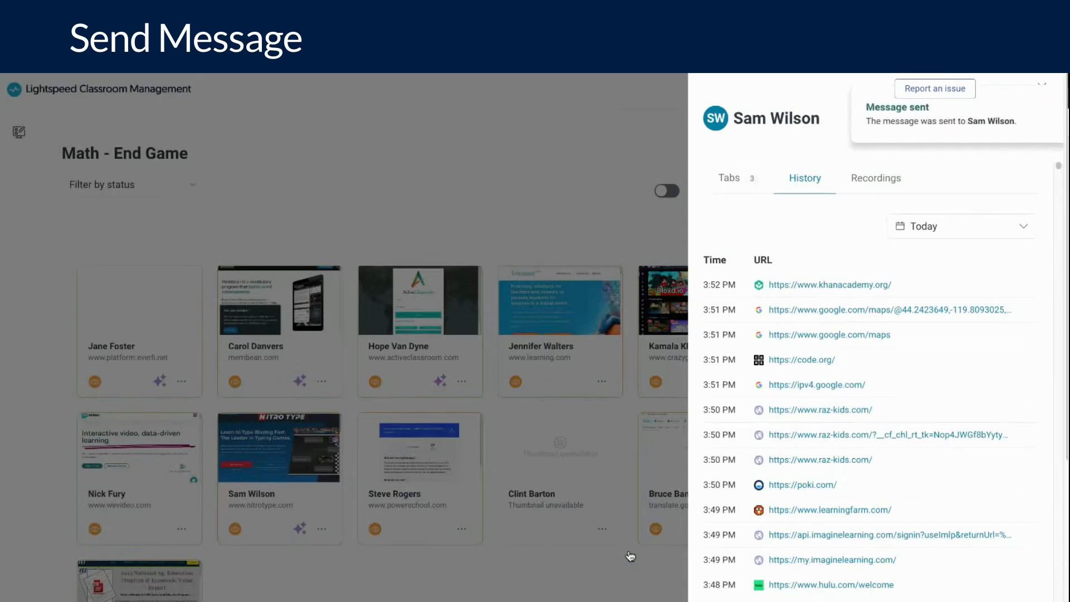
{"action": "left_click", "coordinate": [729, 179]}
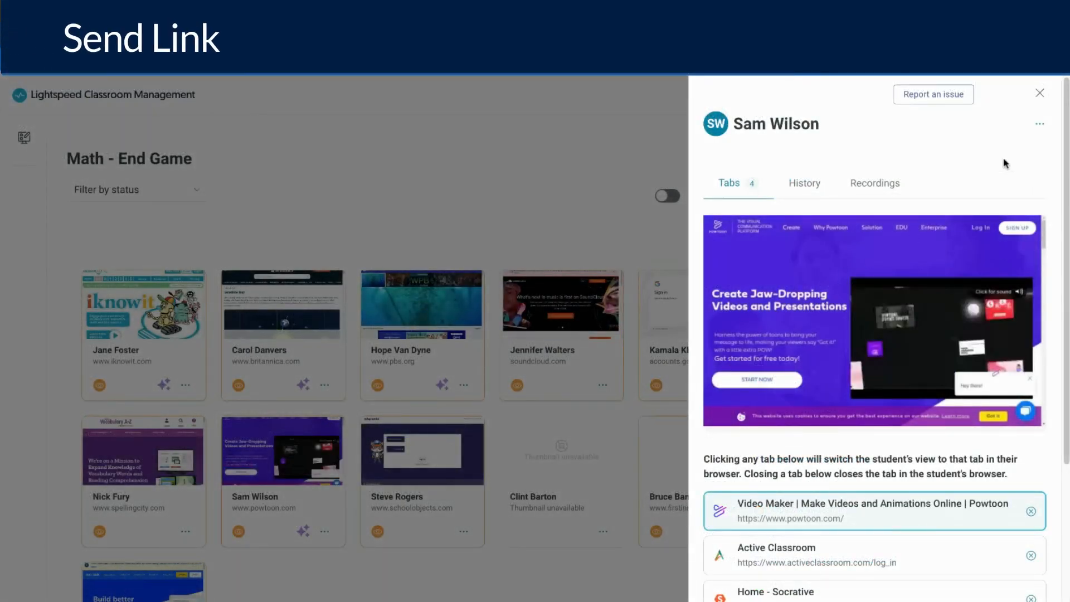
{"action": "left_click", "coordinate": [1040, 124]}
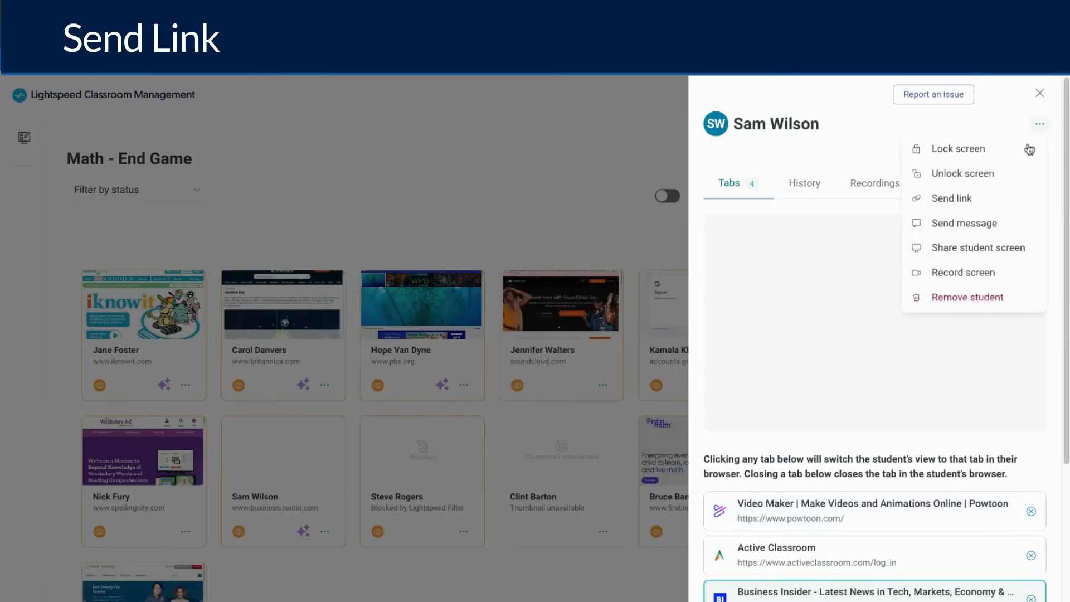
{"action": "left_click", "coordinate": [951, 198]}
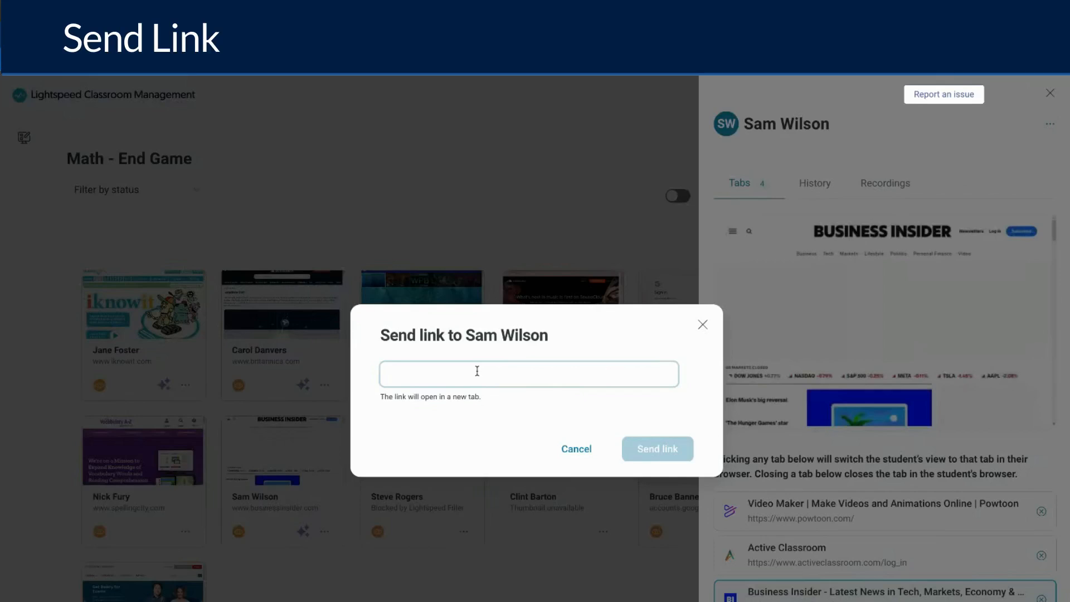
{"action": "type", "text": "nasa.gov"}
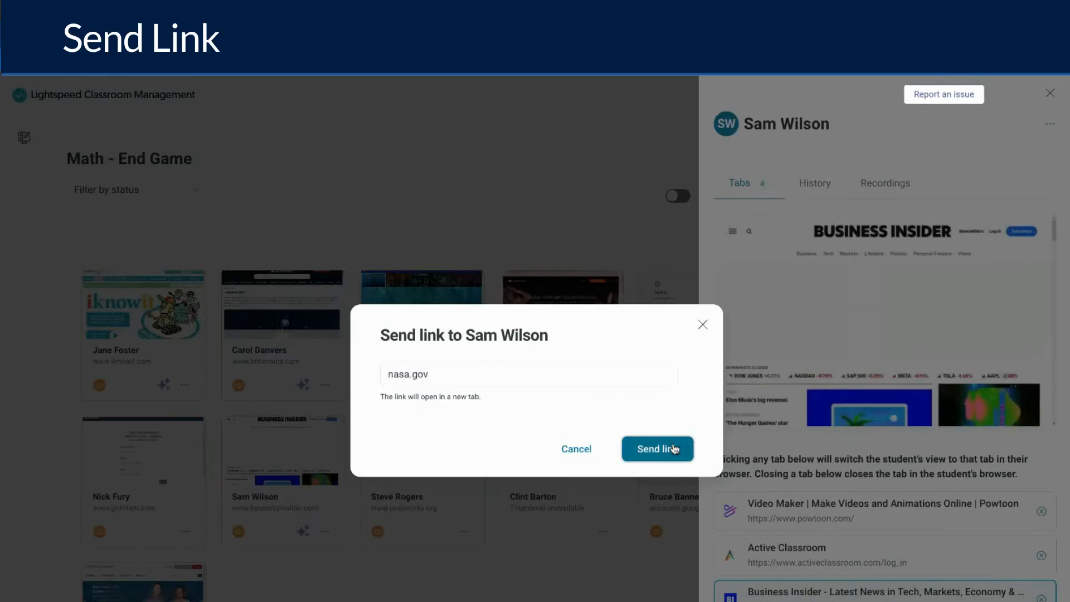
{"action": "left_click", "coordinate": [658, 449]}
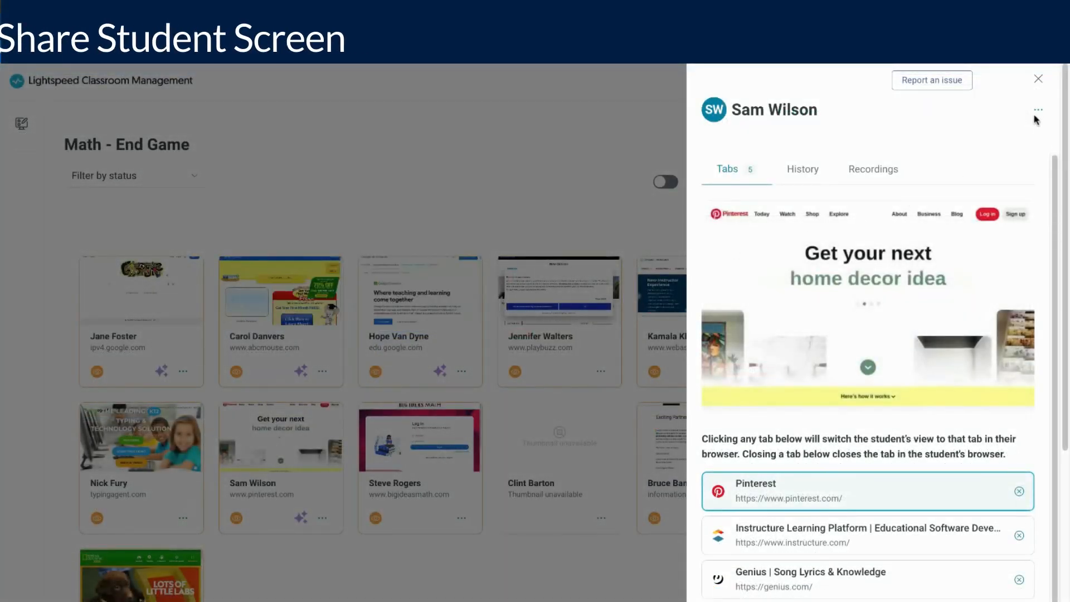
{"action": "left_click", "coordinate": [1038, 109]}
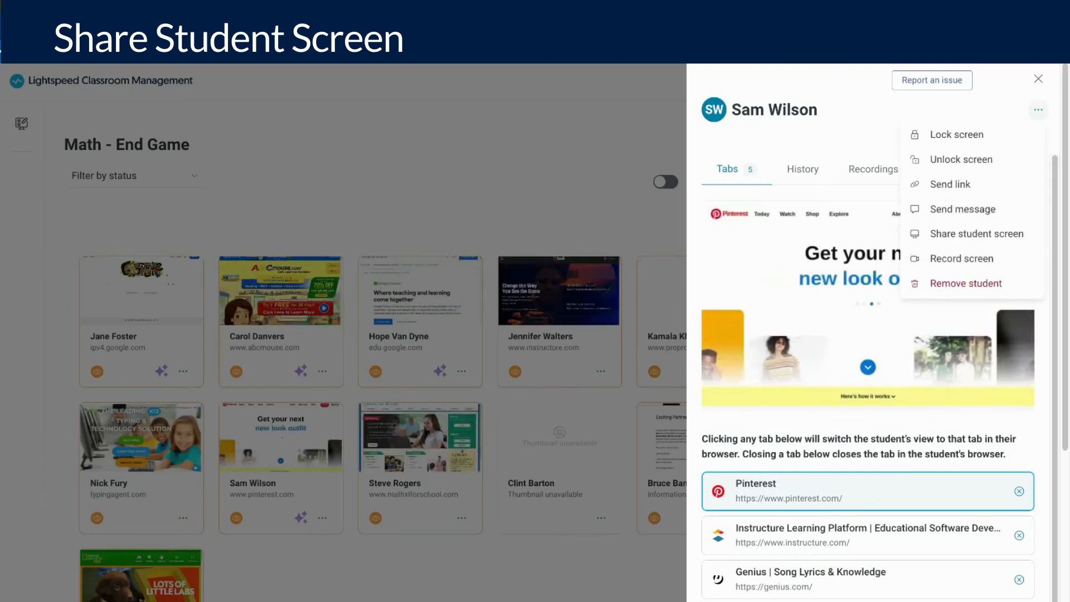
{"action": "left_click", "coordinate": [976, 234]}
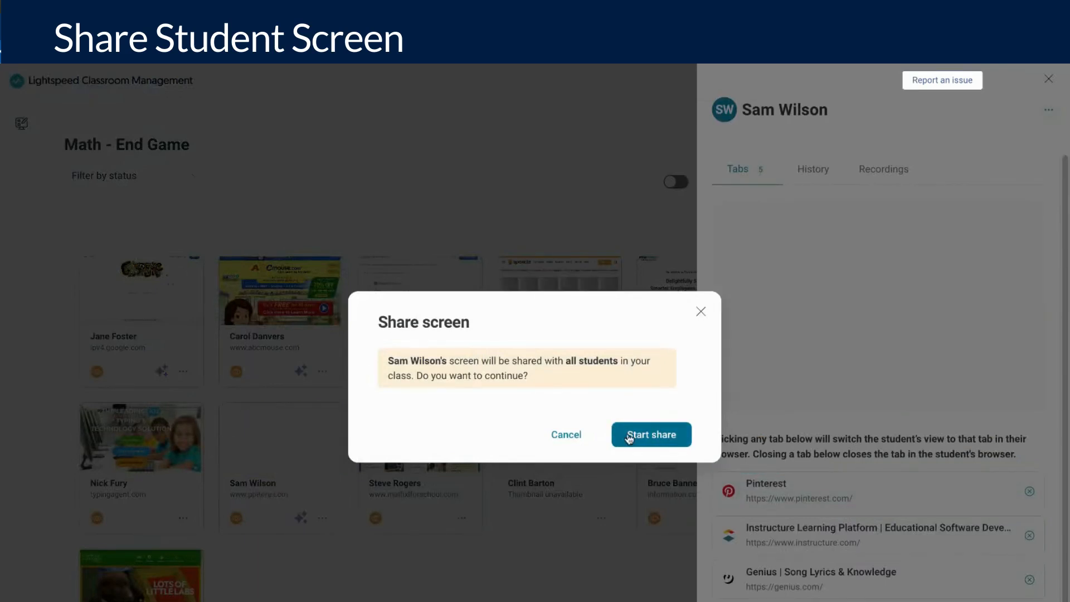
{"action": "left_click", "coordinate": [650, 435]}
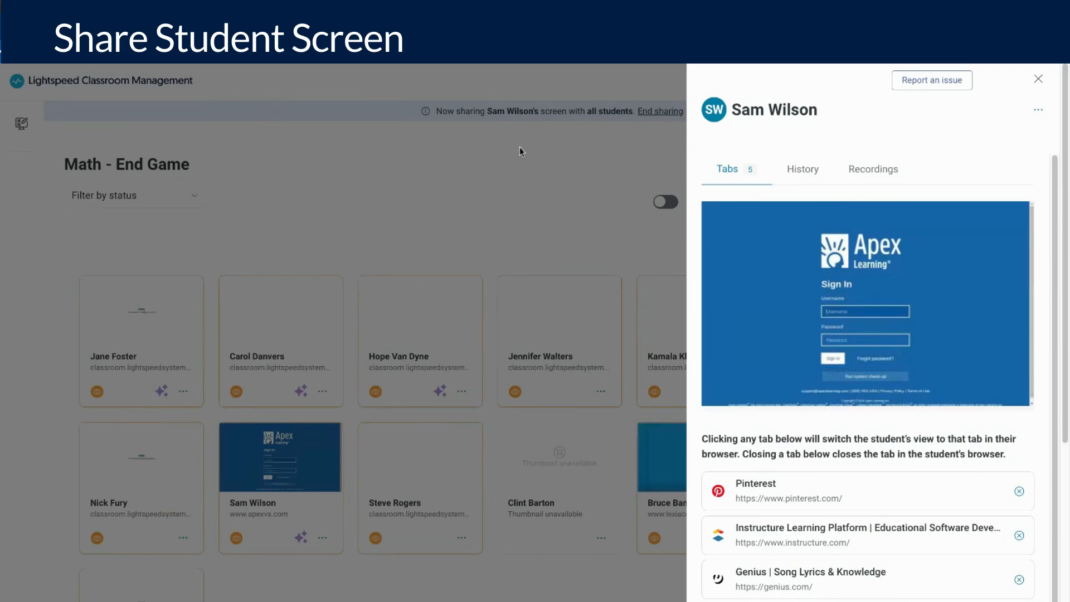
{"action": "left_click", "coordinate": [1038, 80]}
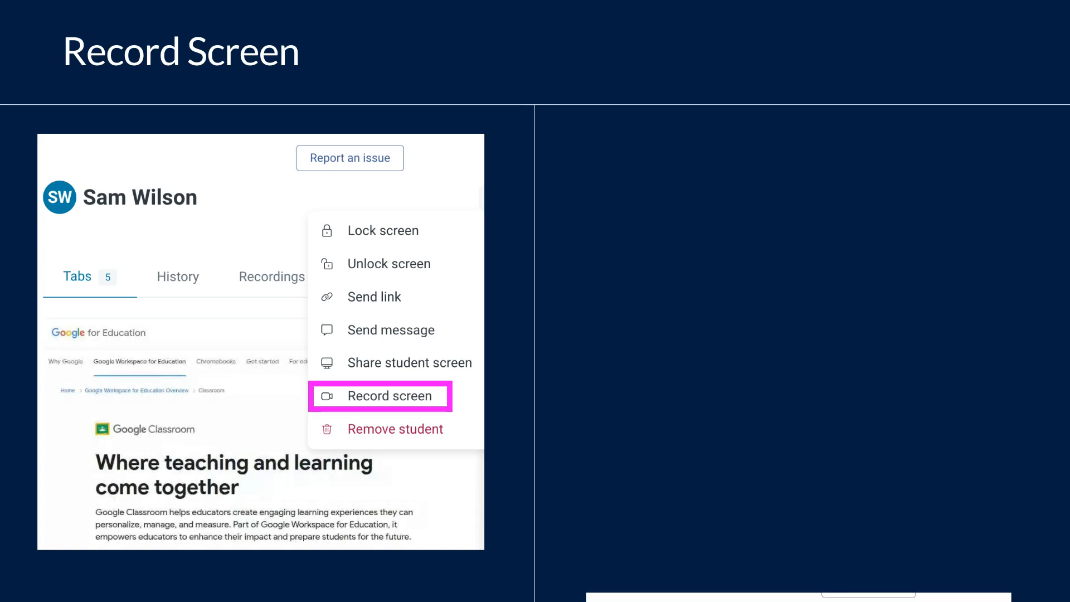
{"action": "left_click", "coordinate": [380, 396]}
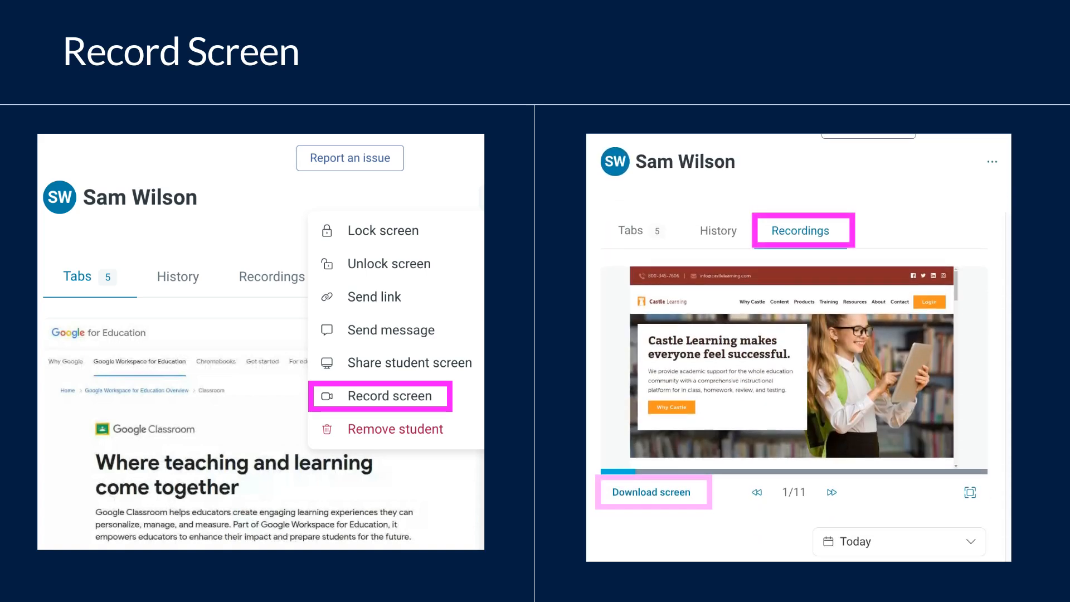